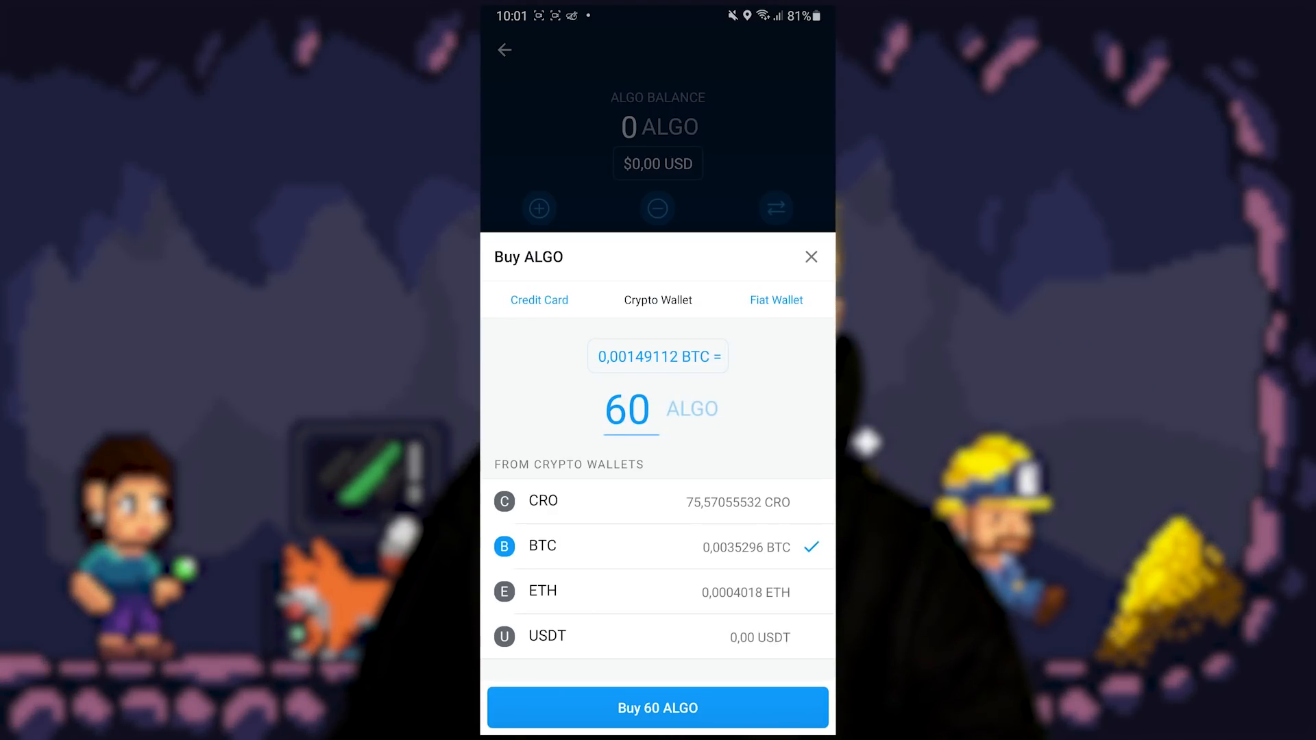
- Select the ETH wallet, after trying CRO, as payment source for the 60 ALGO
left_click(658, 501)
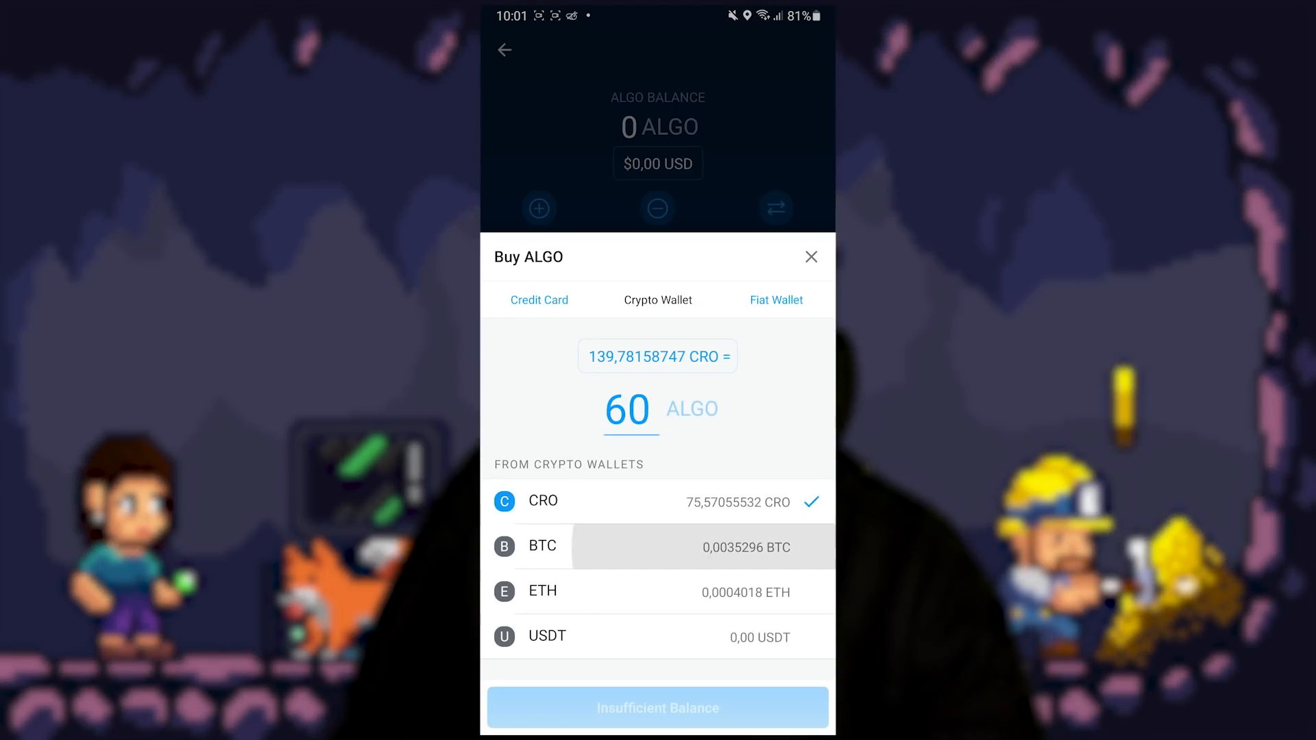
left_click(658, 591)
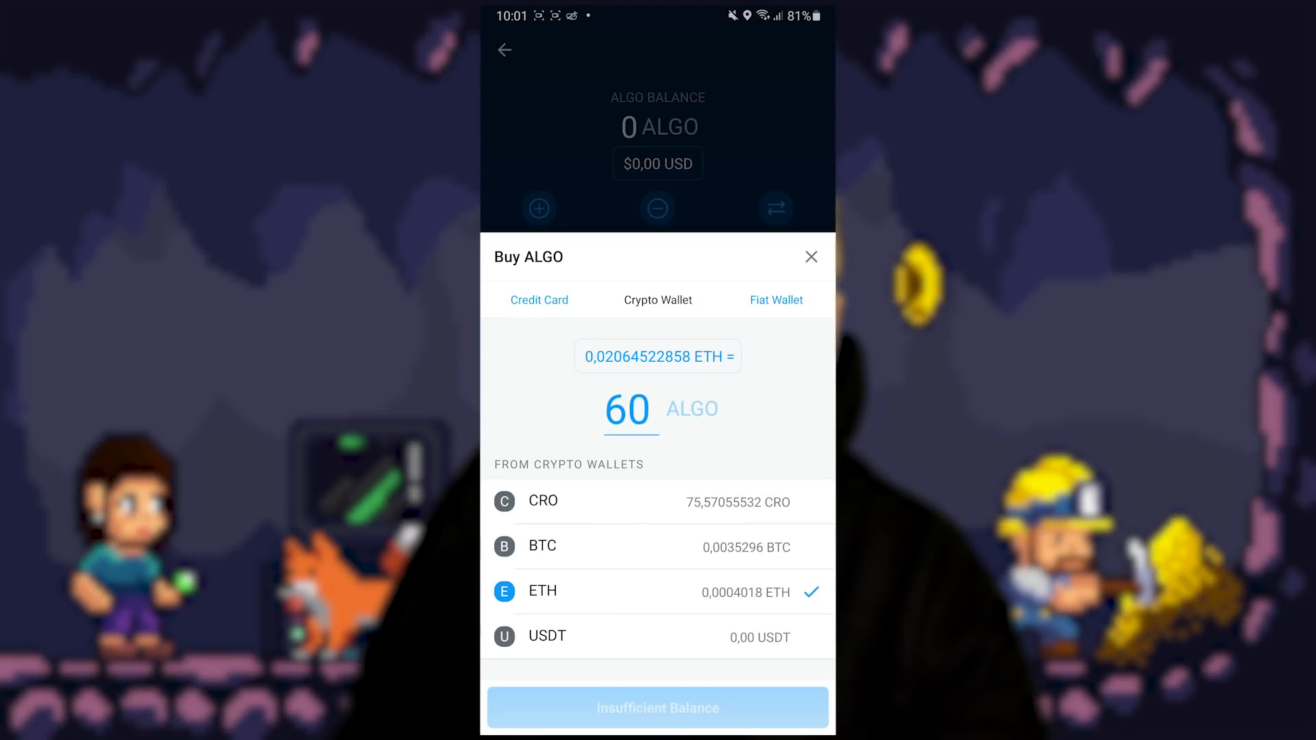